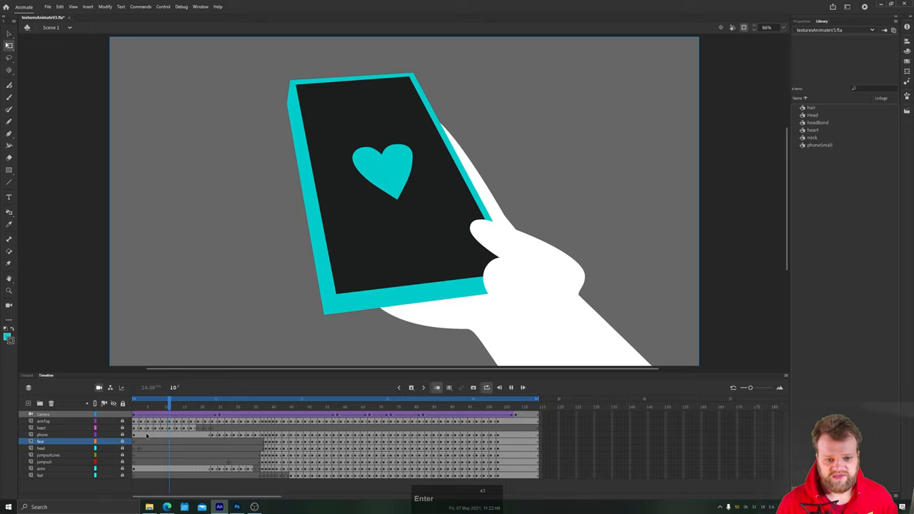
Scrub through the Animate timeline from the phone close-up to the mid-jump and standing frames.
{"action": "key", "text": "Return"}
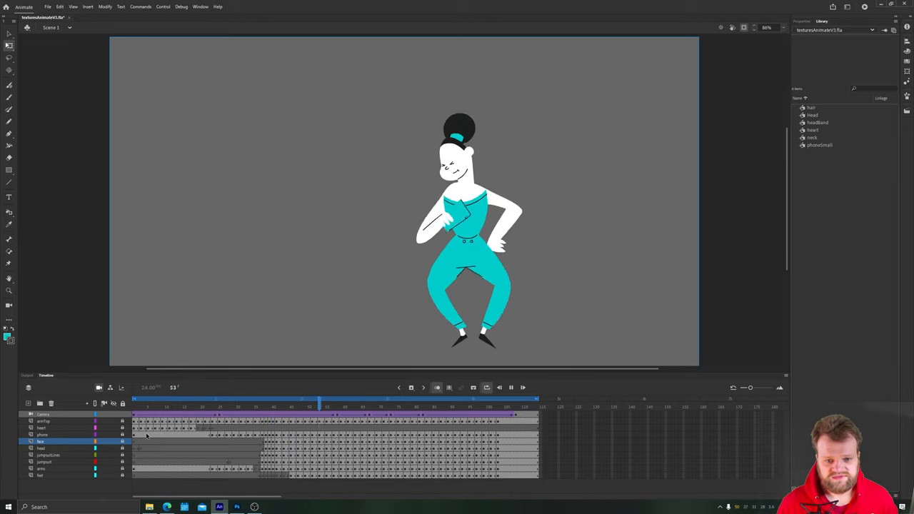
{"action": "left_click", "coordinate": [472, 402]}
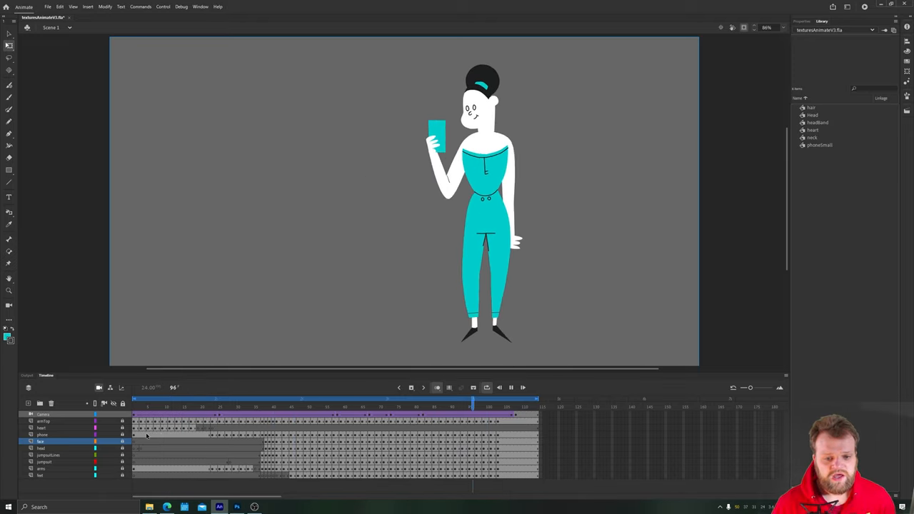
{"action": "left_click", "coordinate": [220, 403]}
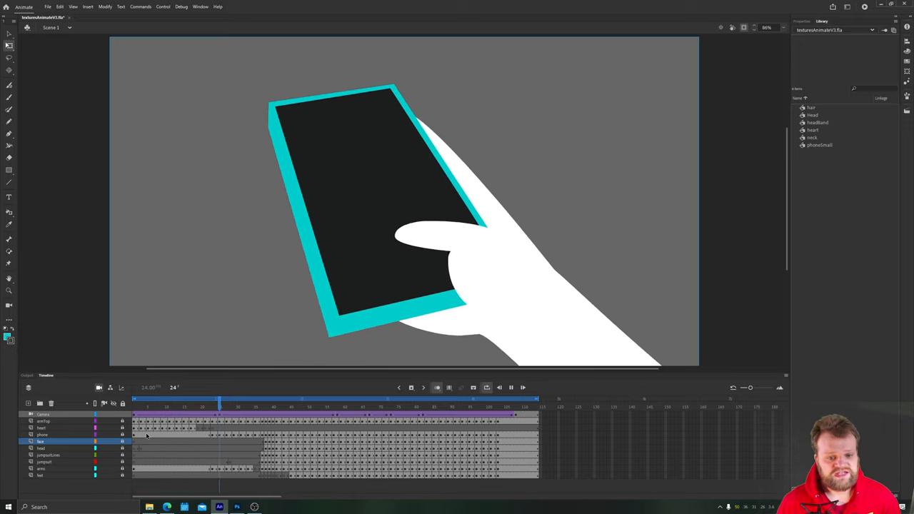
{"action": "left_click", "coordinate": [373, 400]}
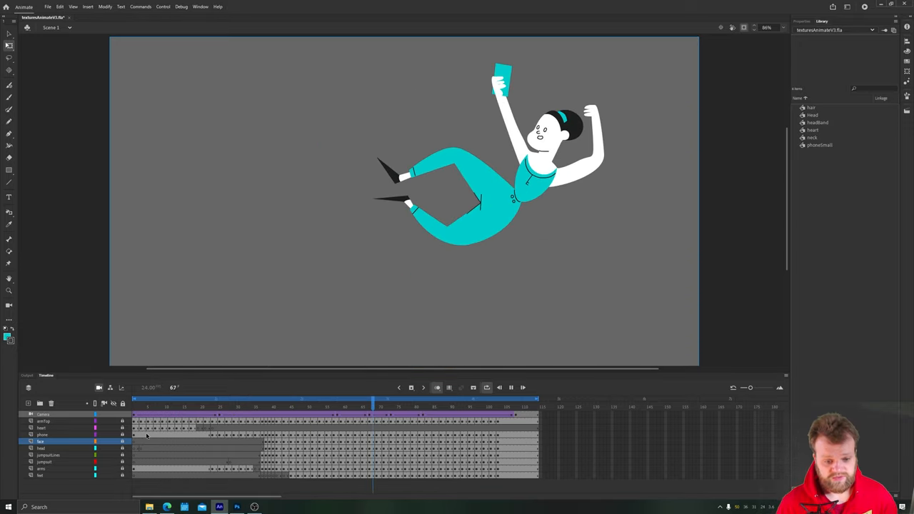
{"action": "left_click", "coordinate": [523, 399]}
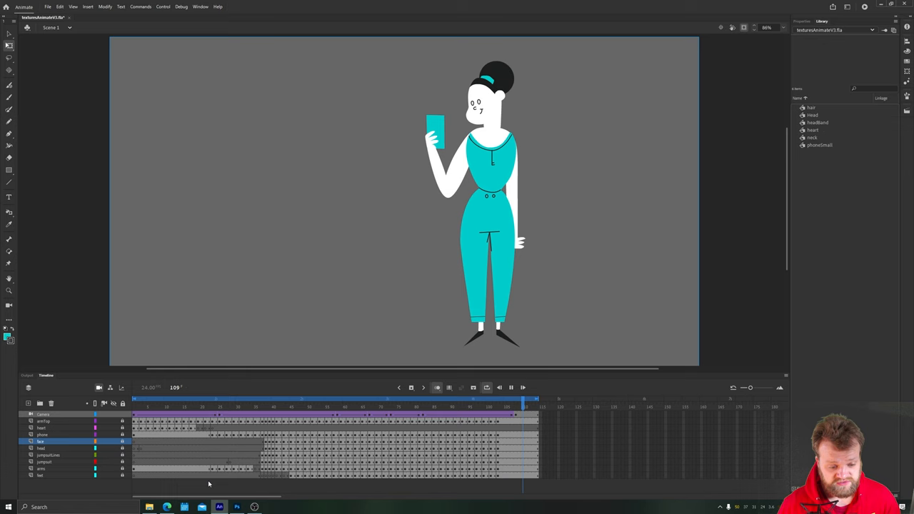
In Photoshop, hide the blue speckled texture layers to leave a transparent canvas.
{"action": "left_click", "coordinate": [237, 508]}
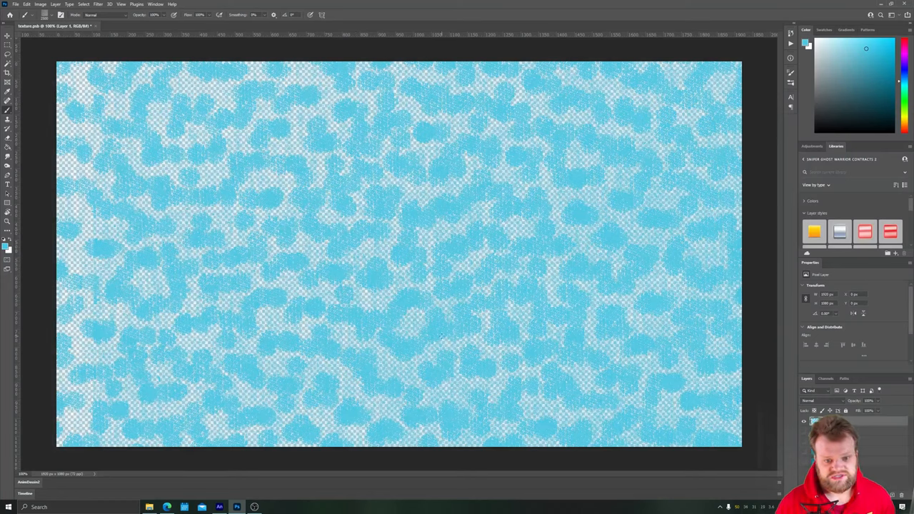
{"action": "mouse_move", "coordinate": [460, 325]}
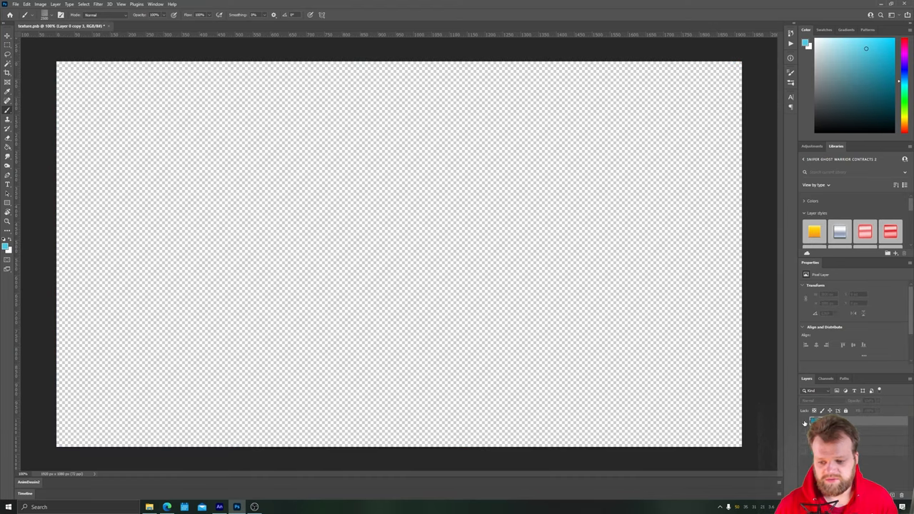
{"action": "left_click", "coordinate": [805, 422]}
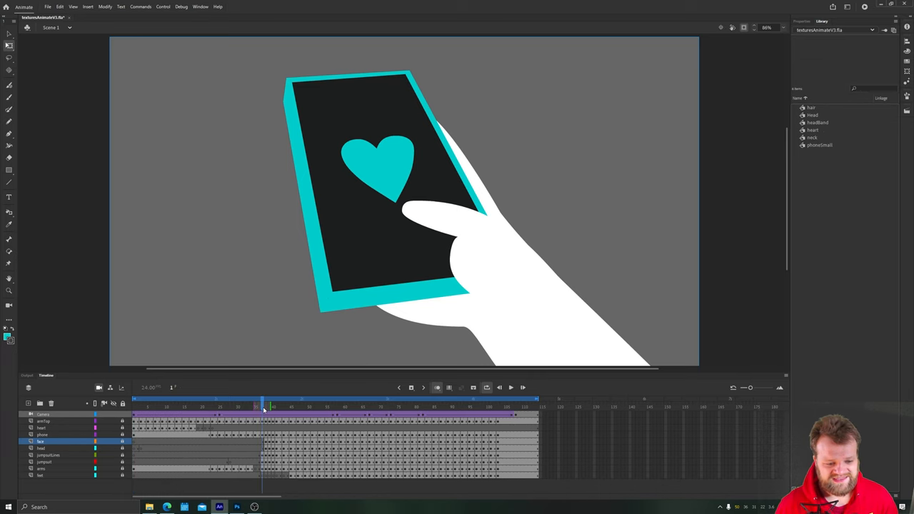
Jump to the frame where the character crouches with hands on knees.
{"action": "left_click", "coordinate": [352, 400]}
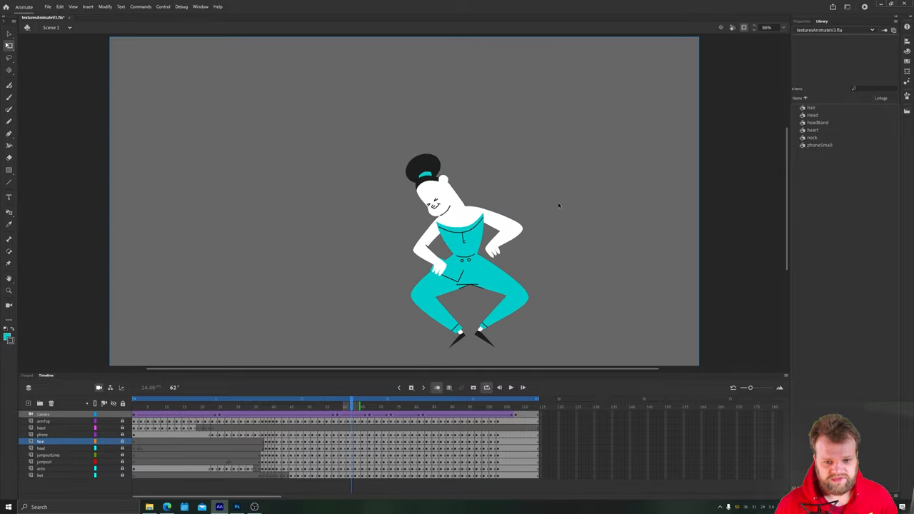
{"action": "mouse_move", "coordinate": [426, 288]}
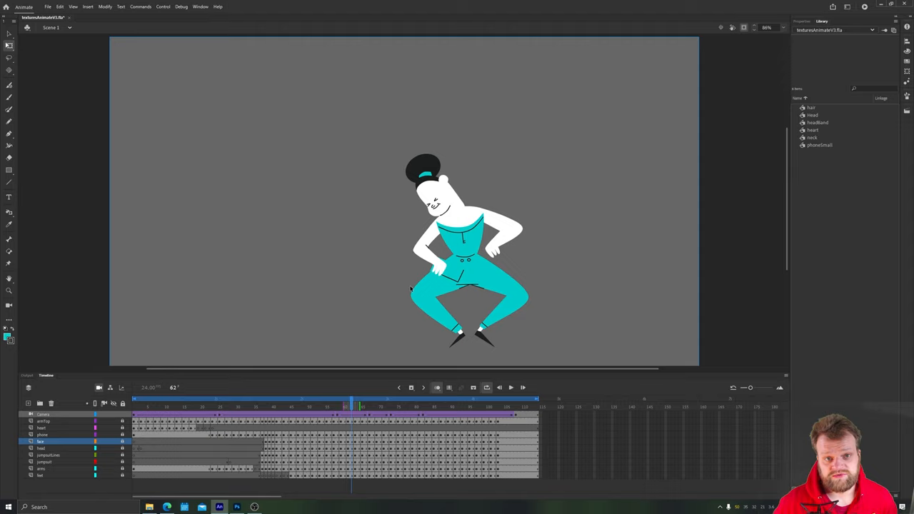
{"action": "mouse_move", "coordinate": [403, 268]}
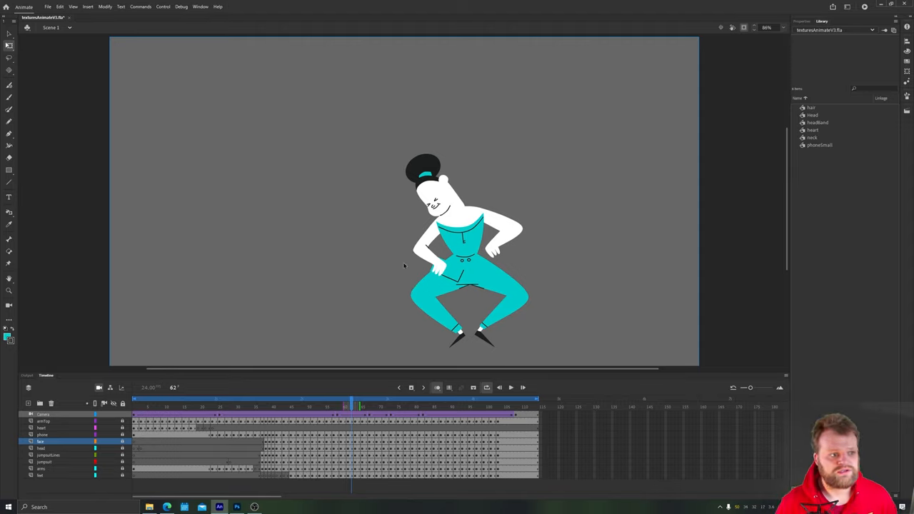
{"action": "mouse_move", "coordinate": [146, 40]}
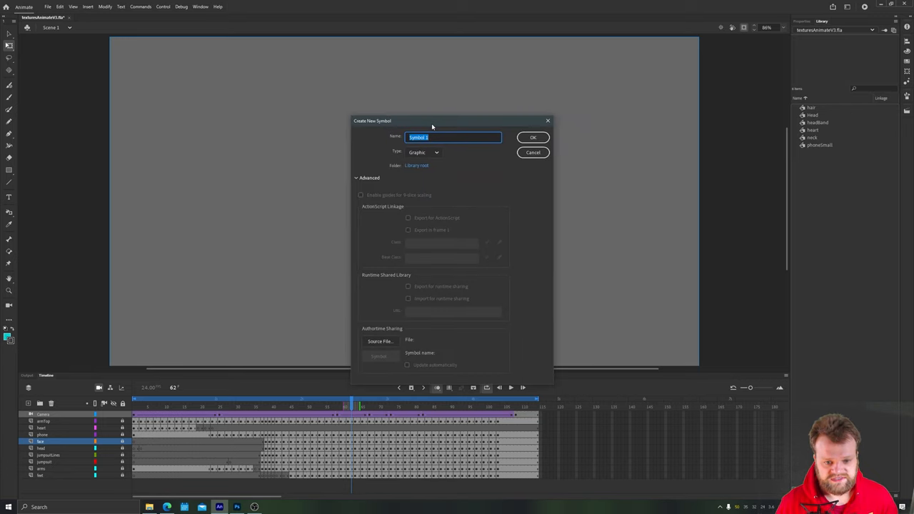
Name the new graphic symbol 'texture' and confirm to open it for editing.
{"action": "type", "text": "texture"}
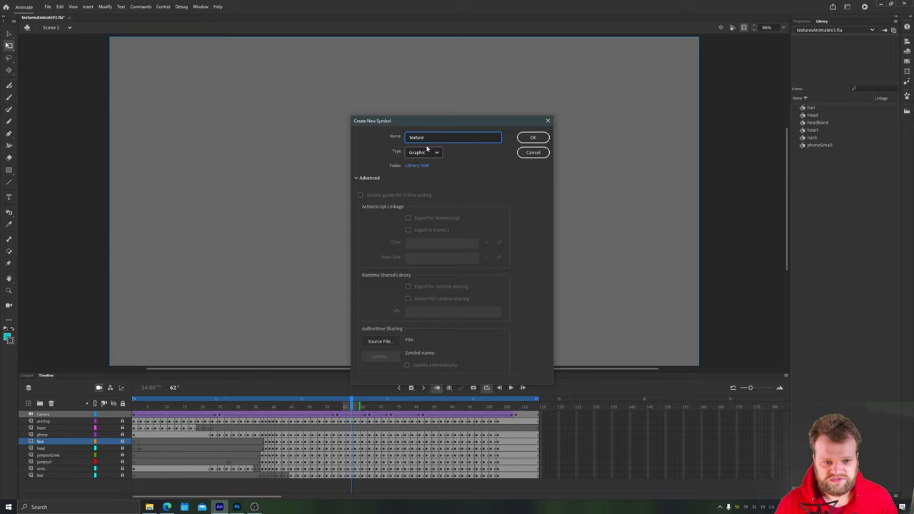
{"action": "left_click", "coordinate": [533, 137]}
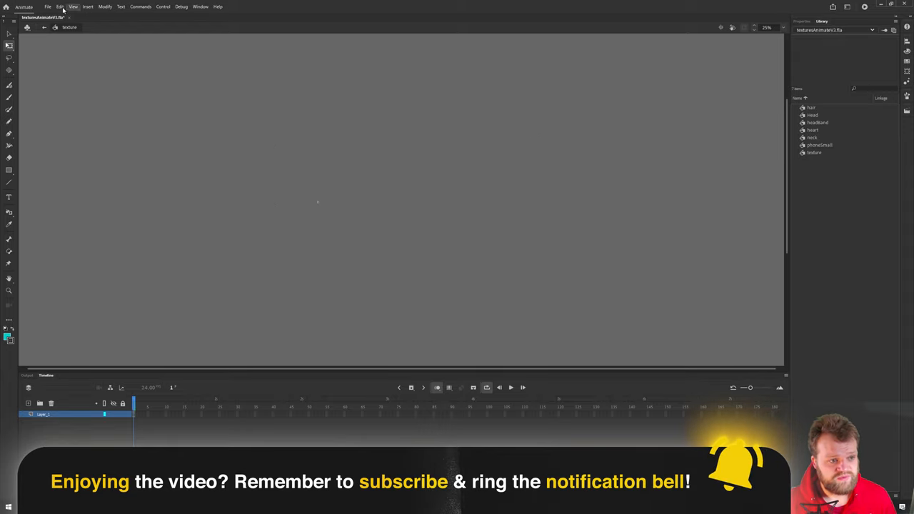
Import the four texture PNGs to the library and select one of them.
{"action": "left_click", "coordinate": [49, 5]}
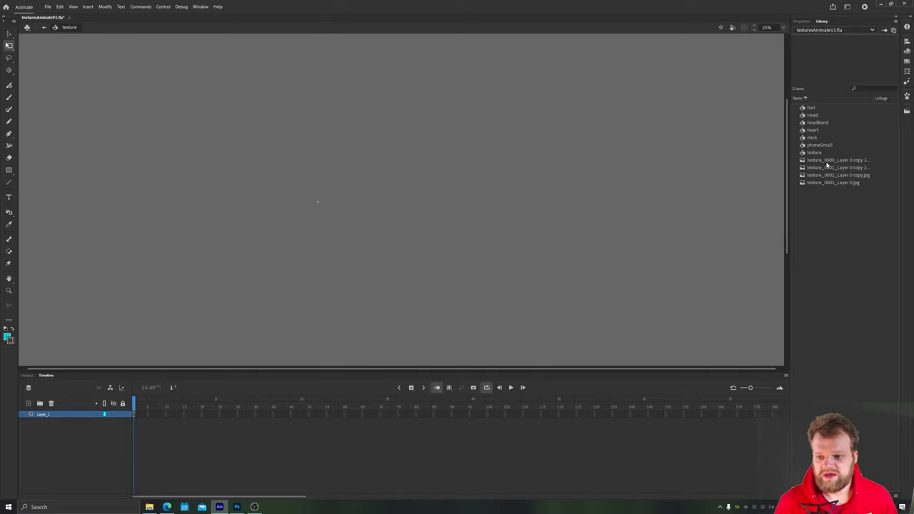
{"action": "left_click", "coordinate": [834, 183]}
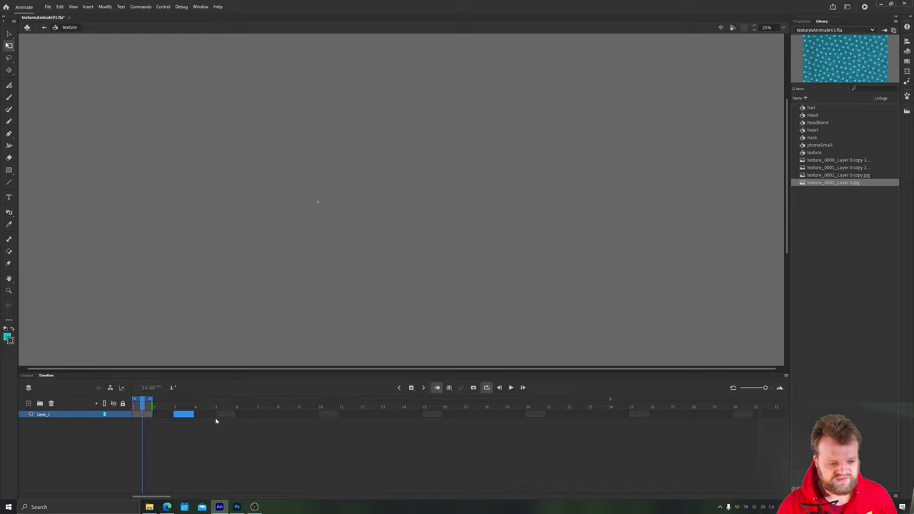
Add keyframes along the texture symbol timeline and place a texture image on frame 1.
{"action": "key", "text": "f6"}
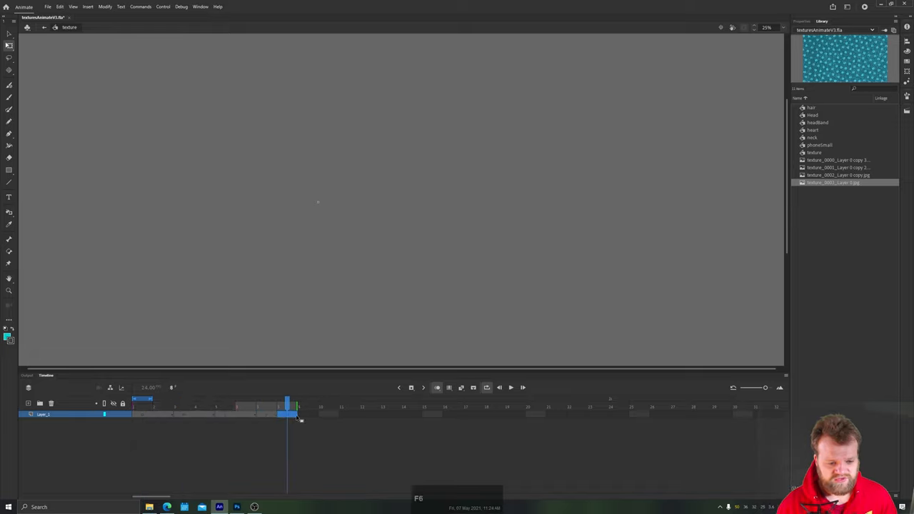
{"action": "key", "text": "f5"}
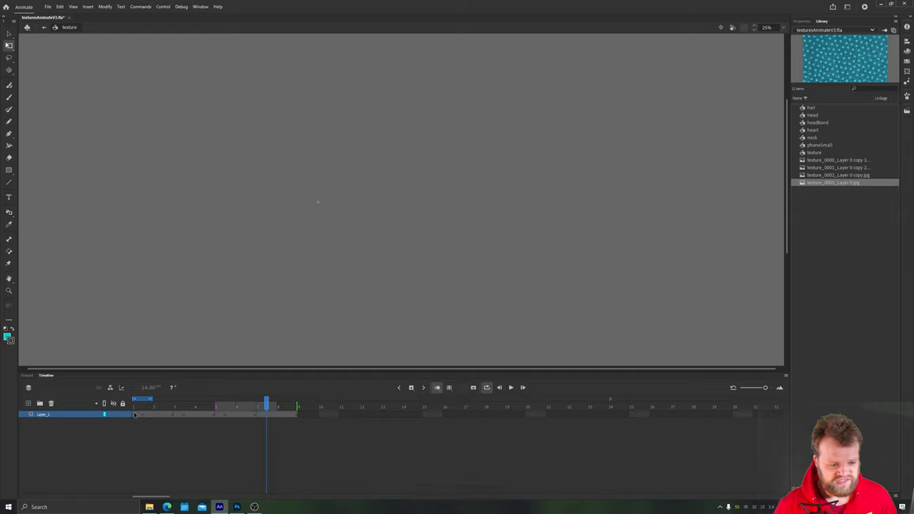
{"action": "left_click", "coordinate": [141, 406]}
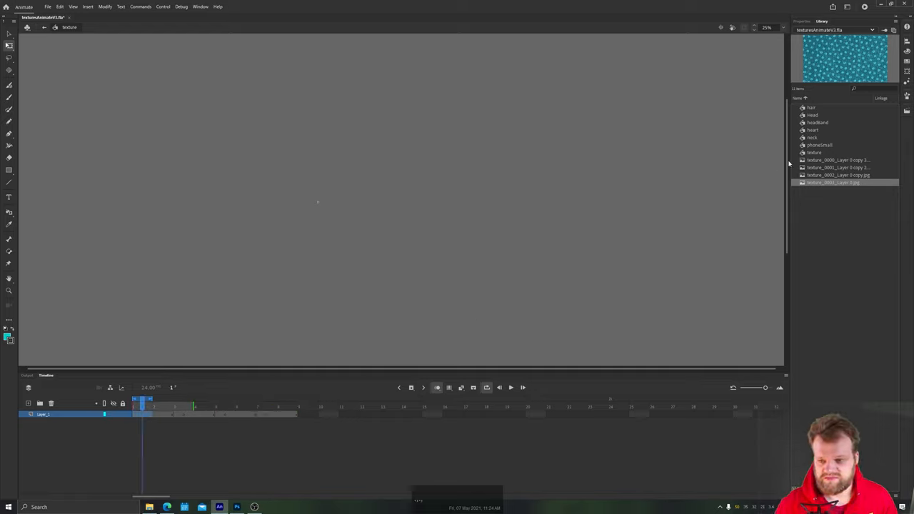
{"action": "left_click", "coordinate": [840, 160]}
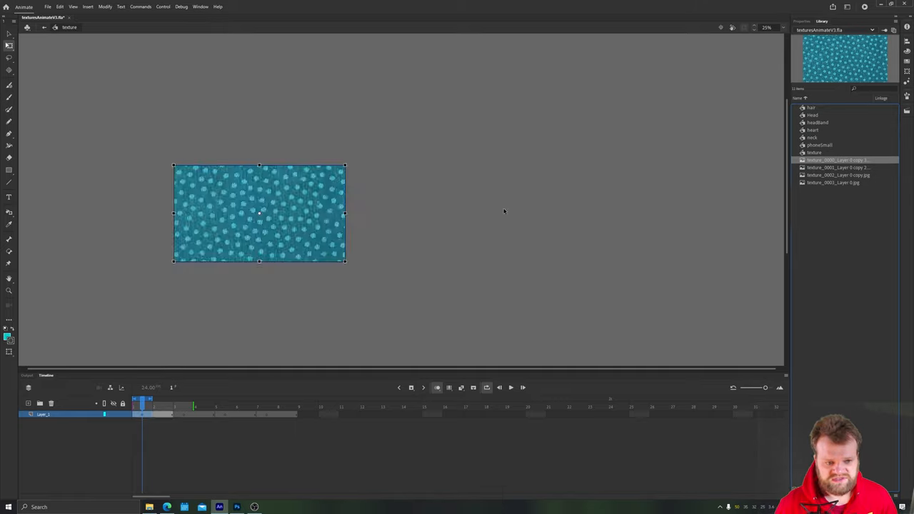
Align each keyframe's texture image with the others using the Align panel.
{"action": "left_click", "coordinate": [183, 405]}
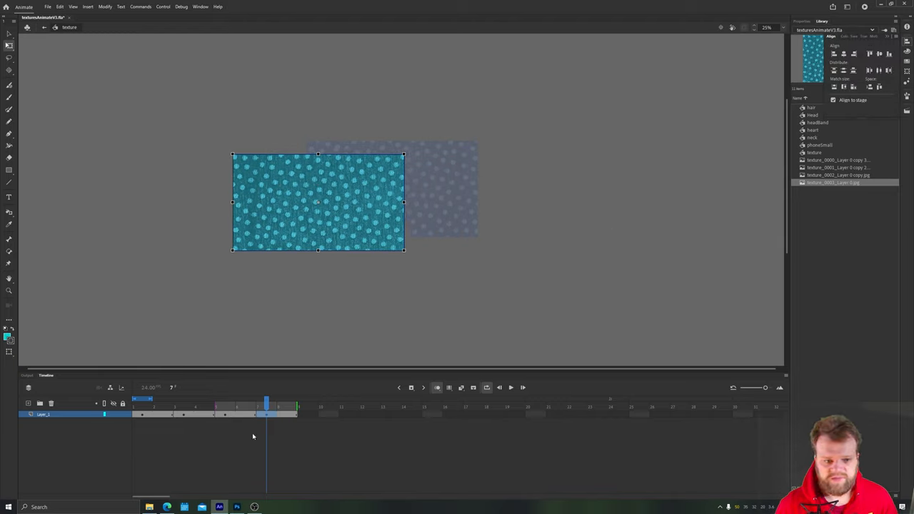
{"action": "left_click", "coordinate": [225, 407]}
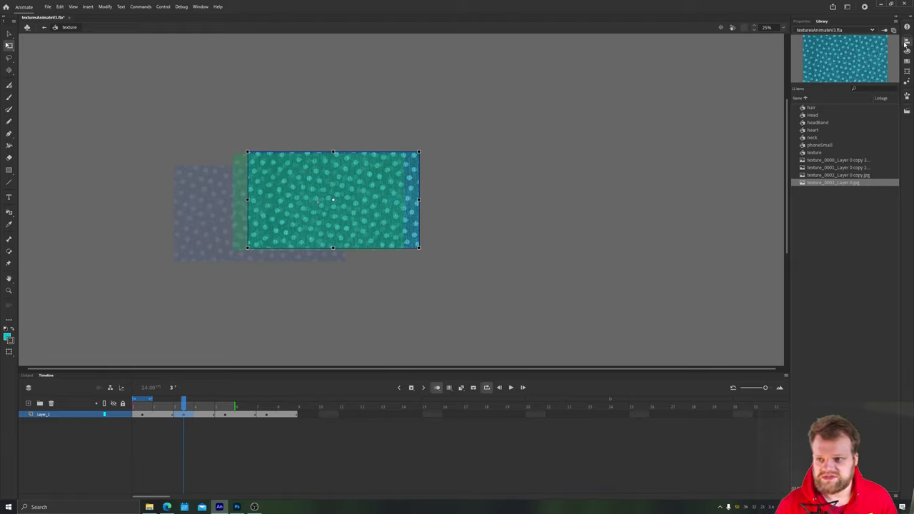
{"action": "left_click", "coordinate": [907, 40]}
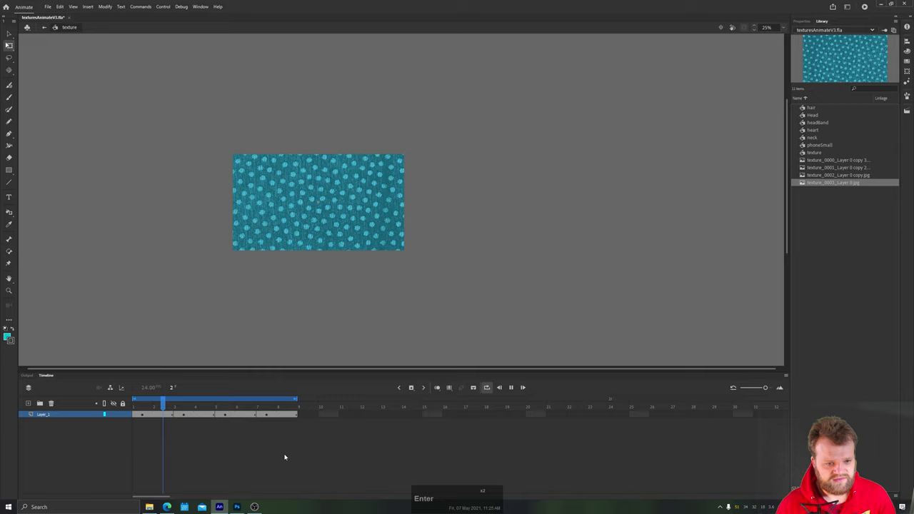
Preview the cycling texture animation and return to the main scene.
{"action": "key", "text": "enter"}
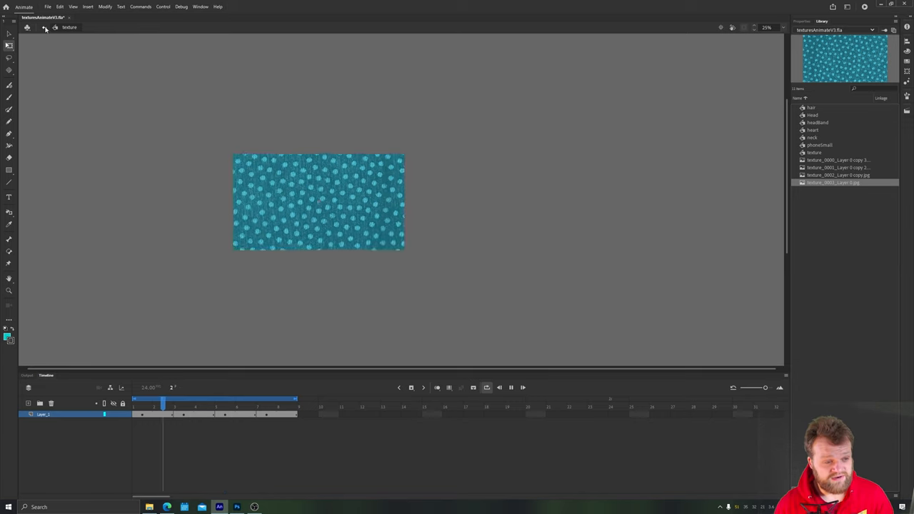
{"action": "left_click", "coordinate": [46, 28]}
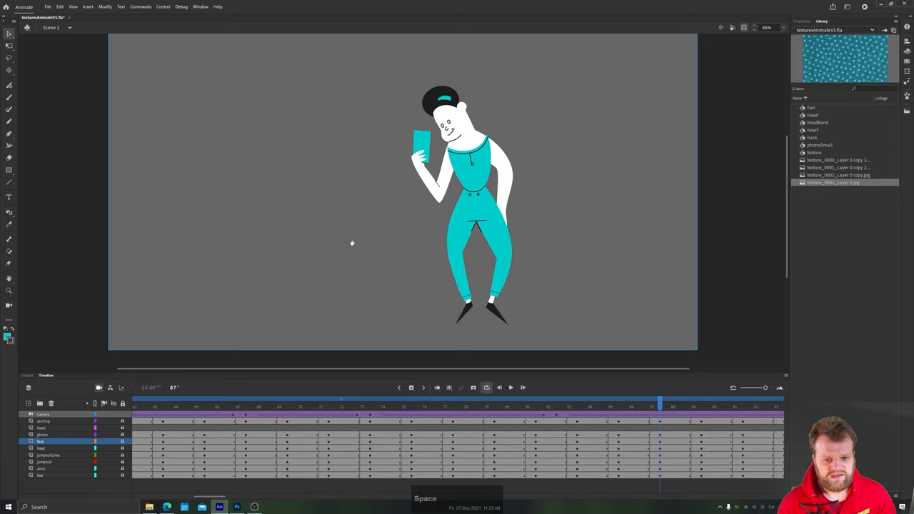
Add a new empty layer to the character's timeline for the texture.
{"action": "key", "text": "space"}
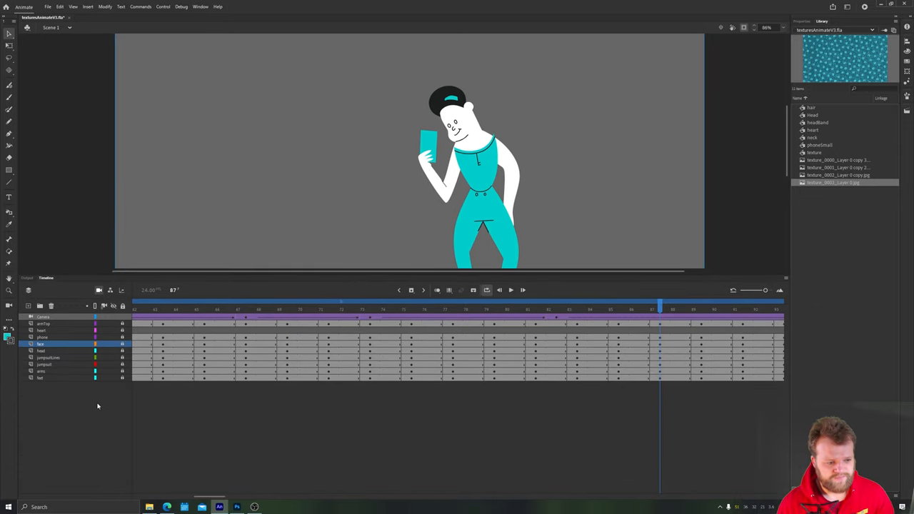
{"action": "left_click", "coordinate": [40, 371]}
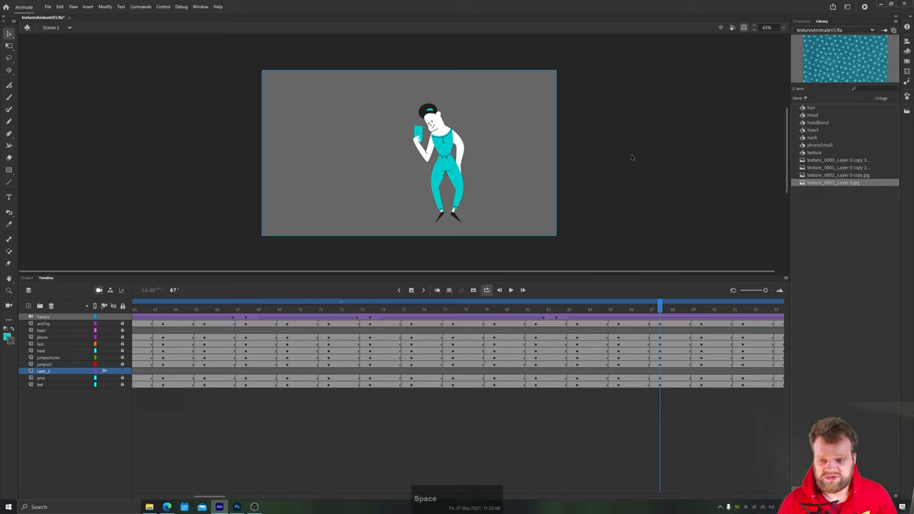
Place the animated texture symbol on the new layer and align it to cover the whole stage.
{"action": "left_click", "coordinate": [814, 152]}
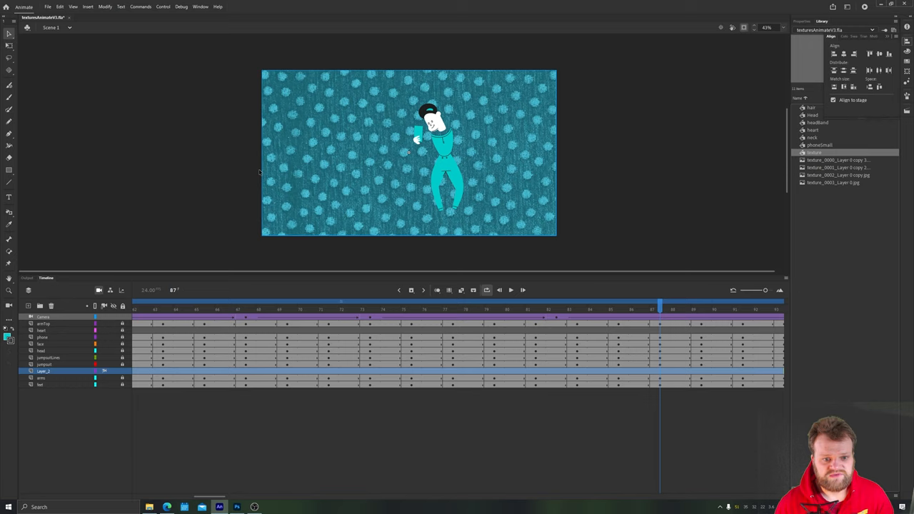
{"action": "left_click", "coordinate": [821, 22]}
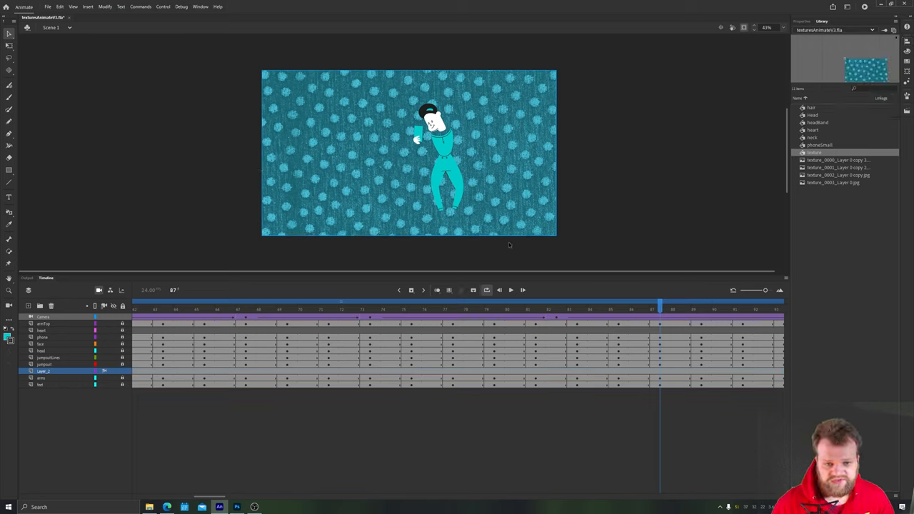
{"action": "mouse_move", "coordinate": [363, 284]}
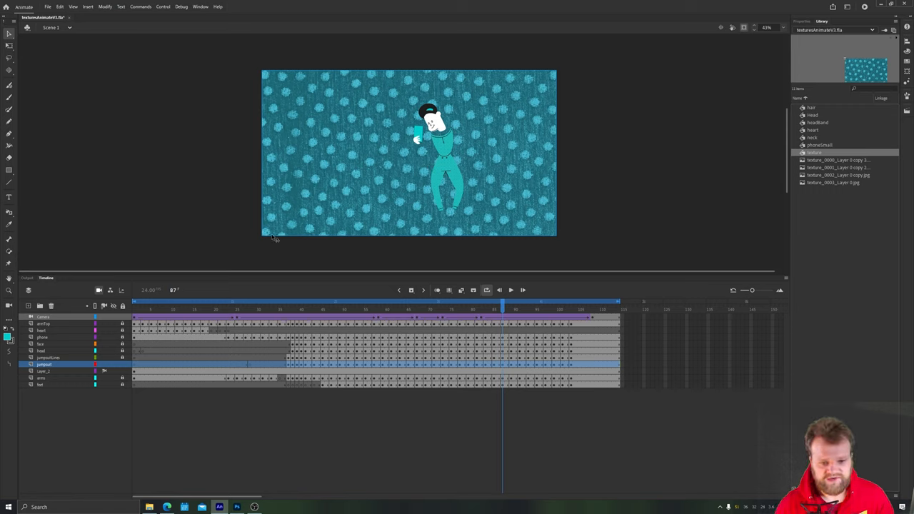
Set the jumpsuit layer as a Mask so the dotted texture shows only inside the jumpsuit.
{"action": "right_click", "coordinate": [44, 364]}
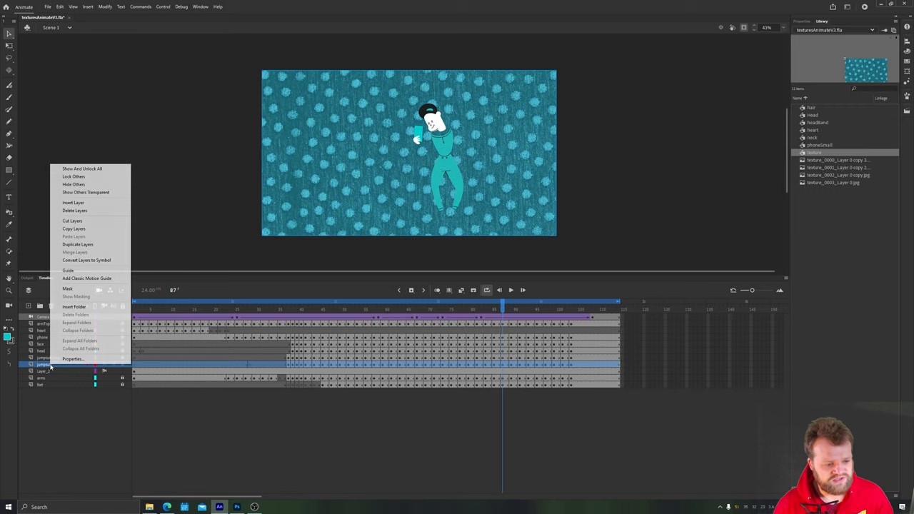
{"action": "mouse_move", "coordinate": [69, 289]}
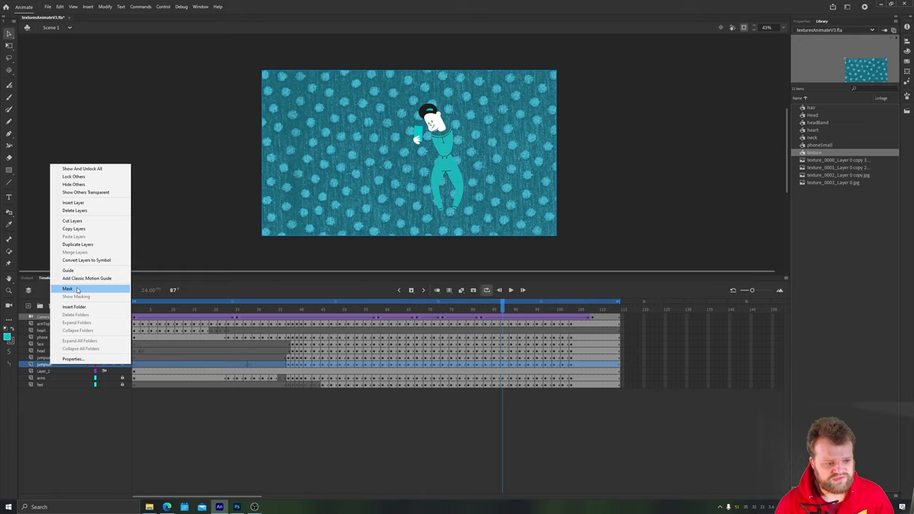
{"action": "left_click", "coordinate": [69, 288]}
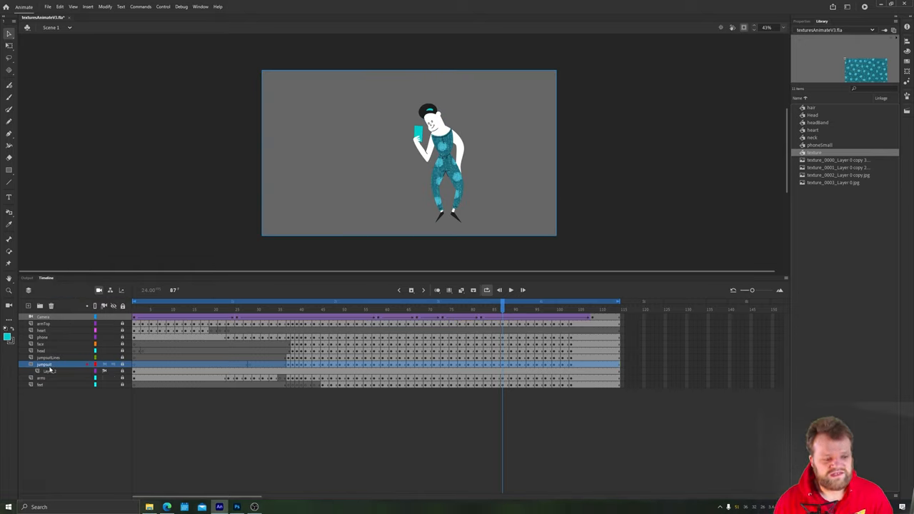
{"action": "left_click", "coordinate": [50, 371]}
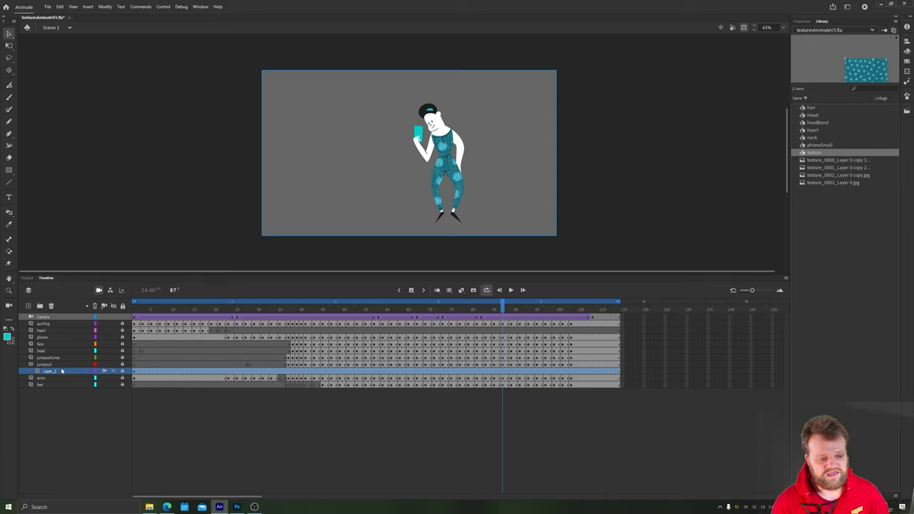
{"action": "left_click", "coordinate": [44, 365]}
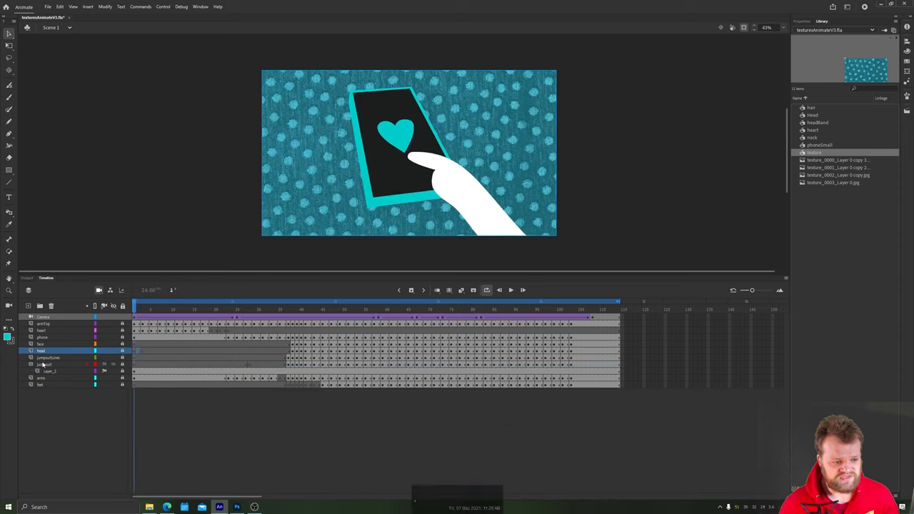
{"action": "left_click", "coordinate": [44, 365]}
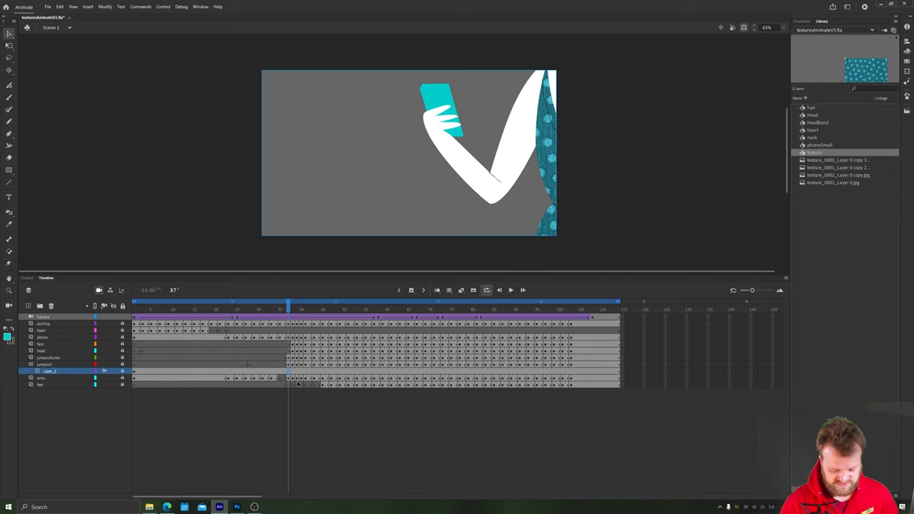
{"action": "key", "text": "F6"}
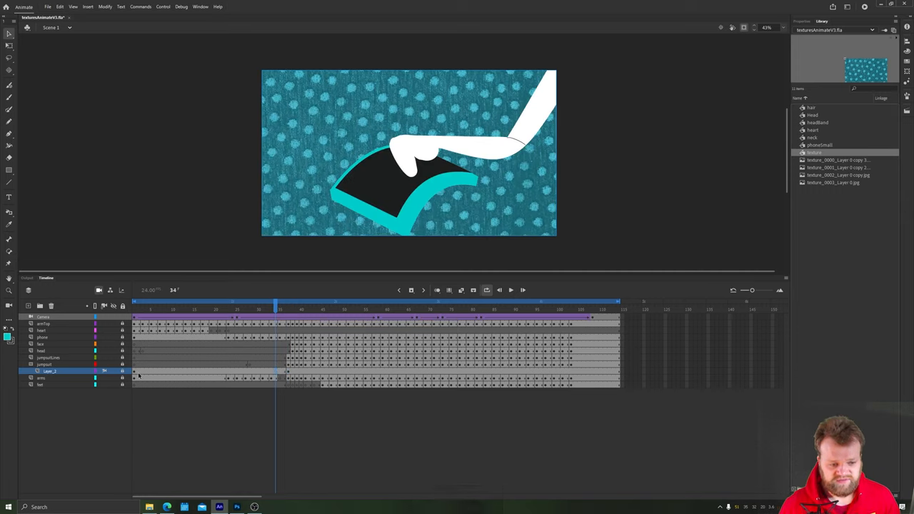
{"action": "left_click", "coordinate": [134, 303]}
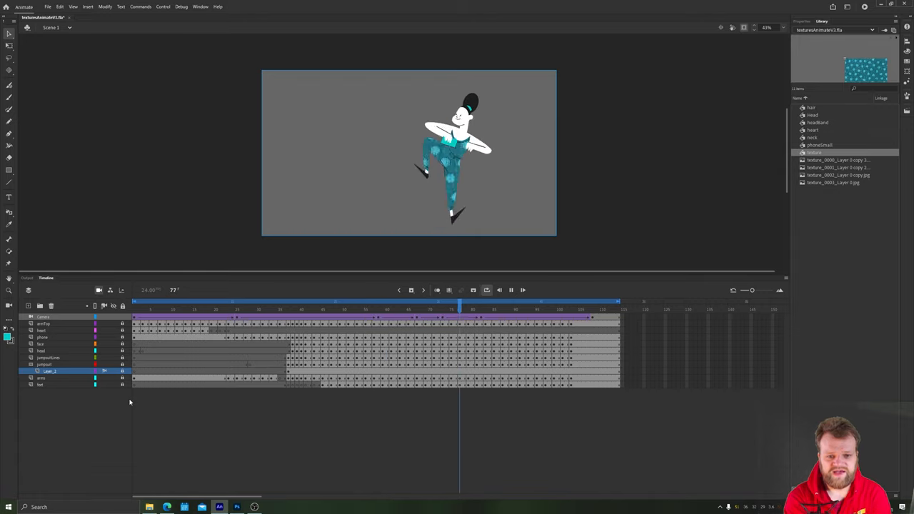
Bring up the texture layer's options on the close-up frame.
{"action": "left_click", "coordinate": [152, 309]}
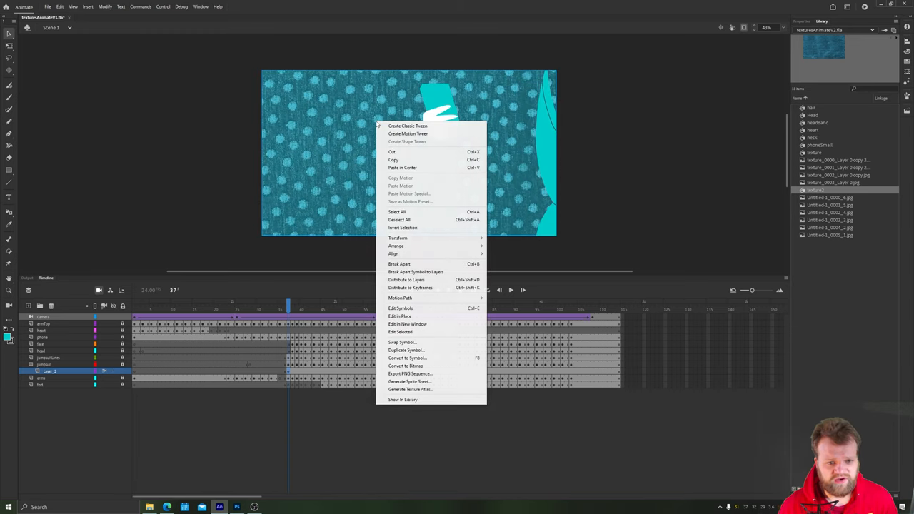
Swap the masked texture instance to the second, darker texture symbol inside the jumpsuit.
{"action": "left_click", "coordinate": [403, 343]}
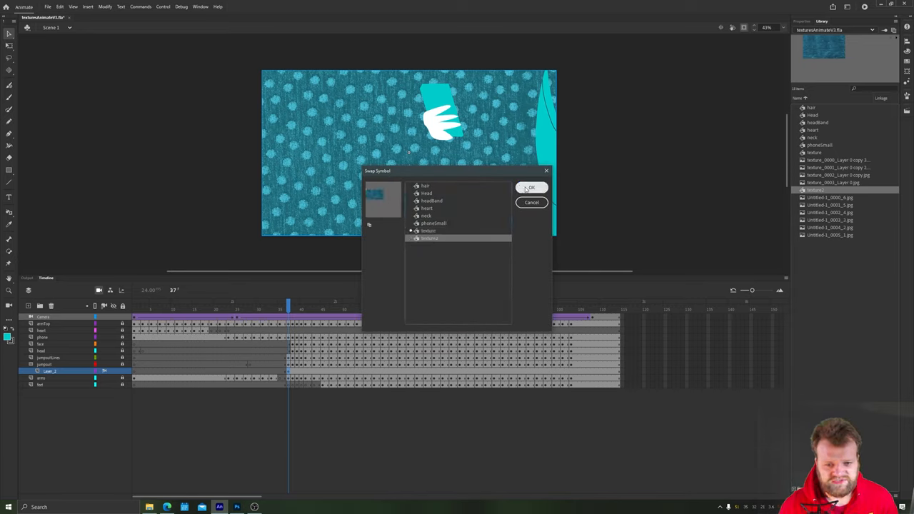
{"action": "left_click", "coordinate": [532, 187]}
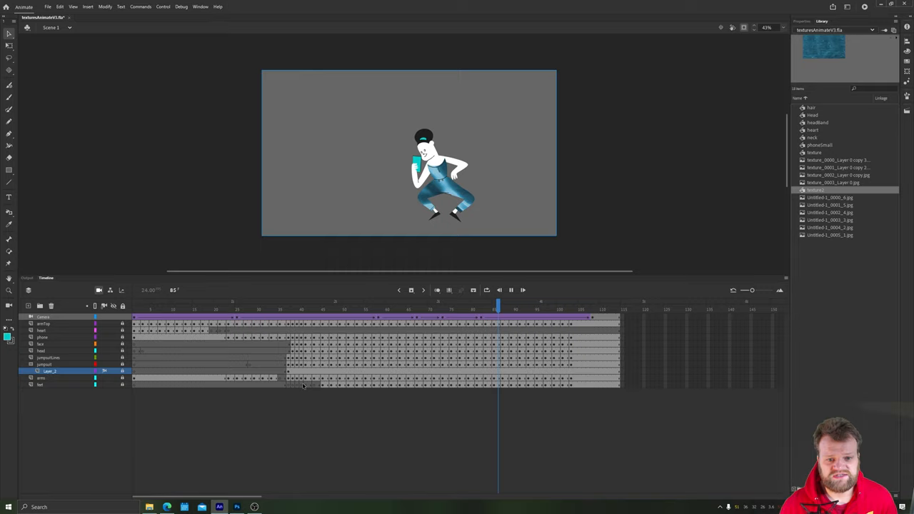
{"action": "left_click", "coordinate": [617, 305]}
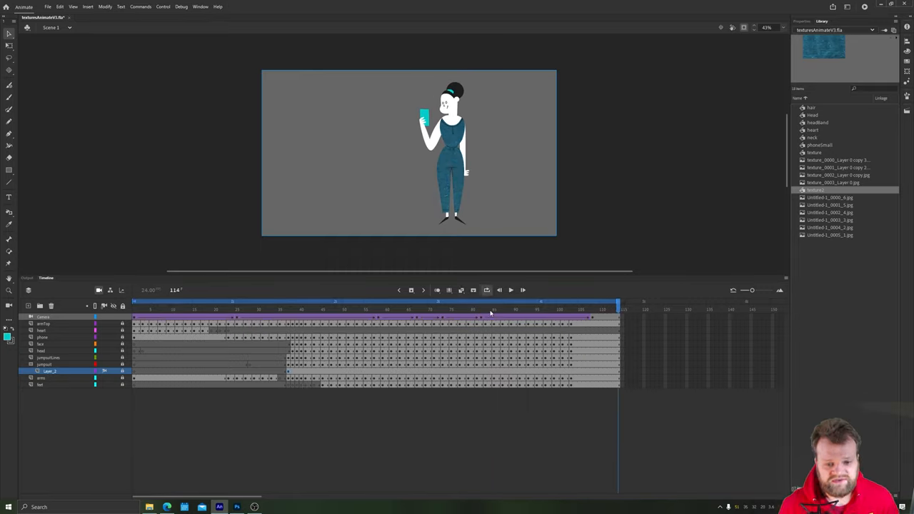
{"action": "key", "text": "Enter"}
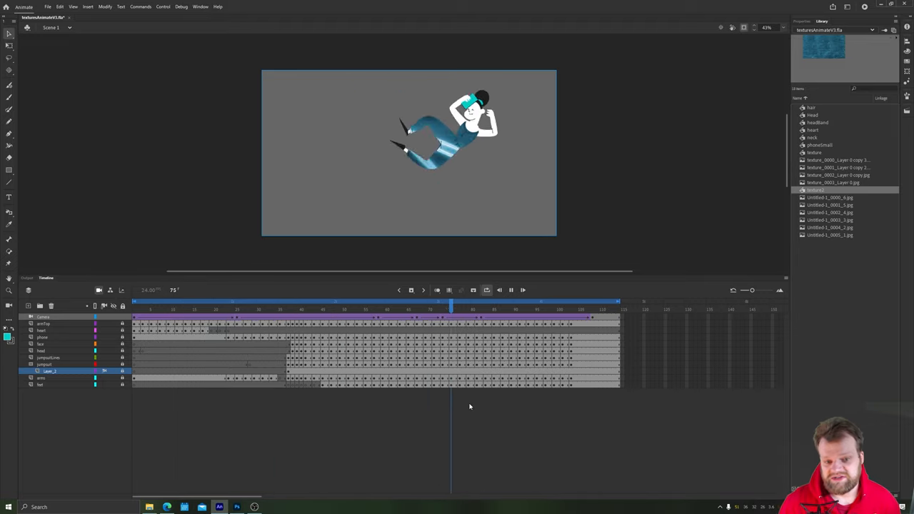
{"action": "left_click", "coordinate": [146, 303]}
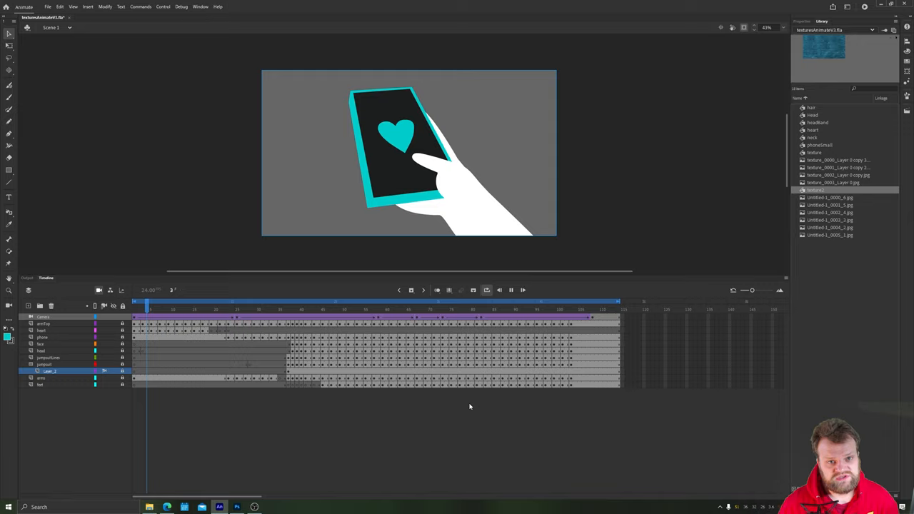
{"action": "left_click", "coordinate": [328, 303]}
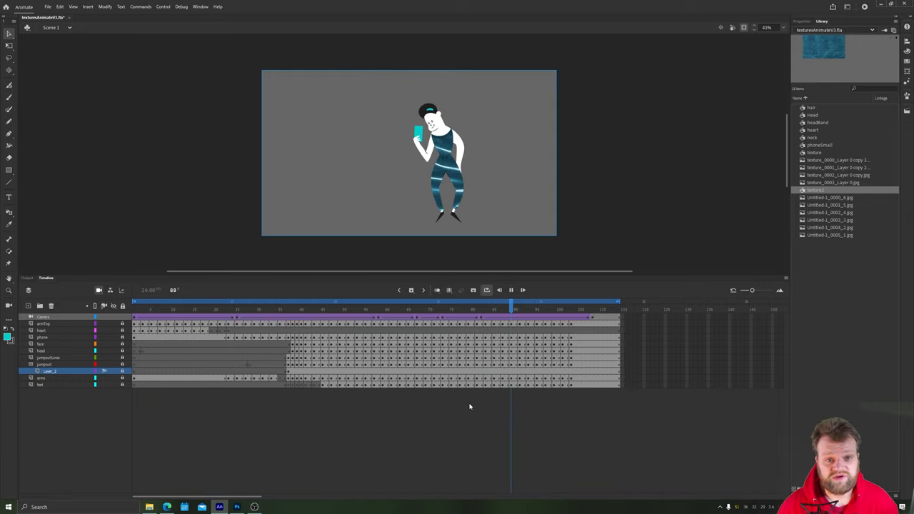
{"action": "left_click", "coordinate": [207, 303]}
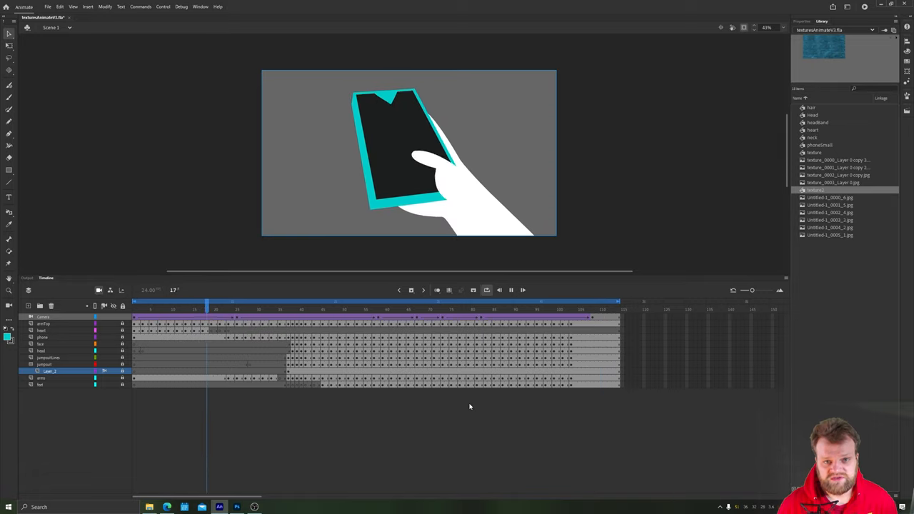
{"action": "left_click", "coordinate": [389, 301]}
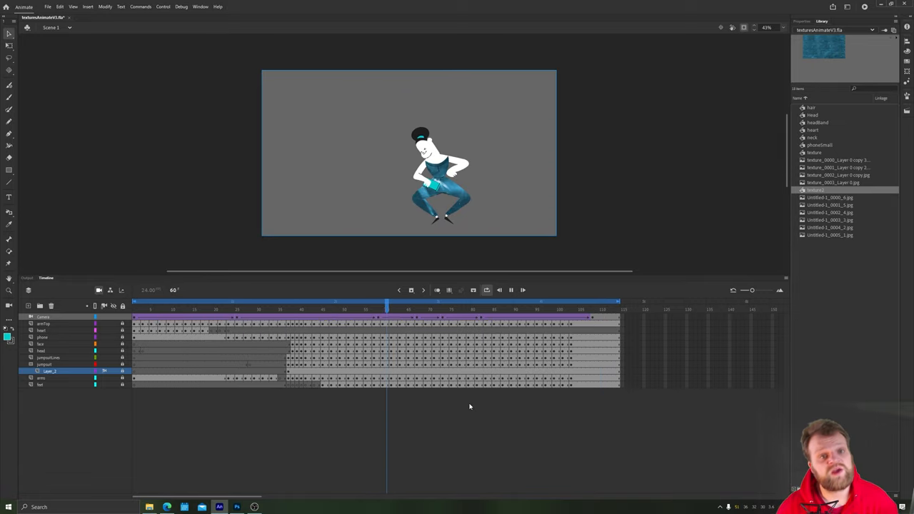
{"action": "left_click", "coordinate": [572, 303]}
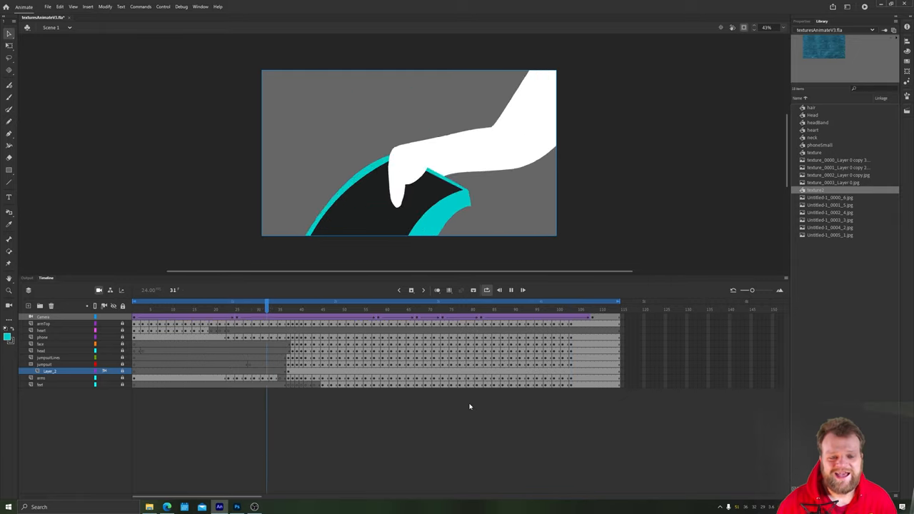
{"action": "left_click", "coordinate": [449, 303]}
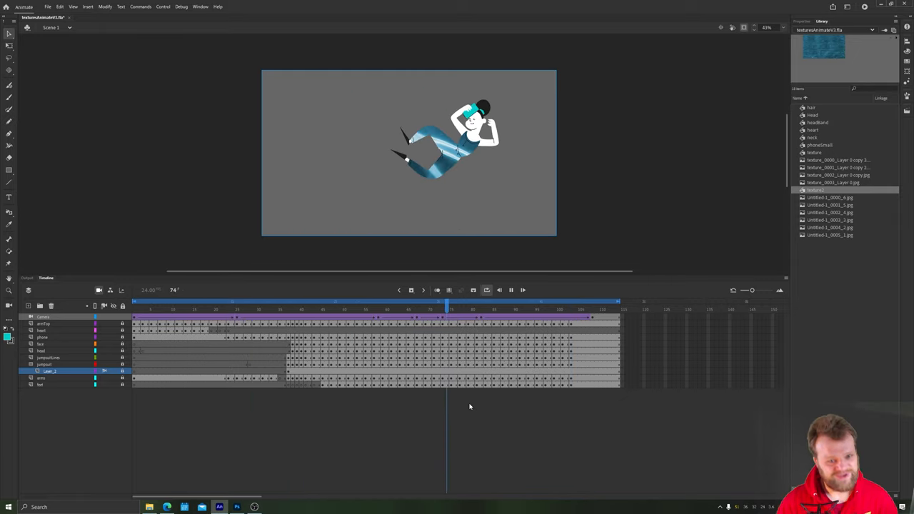